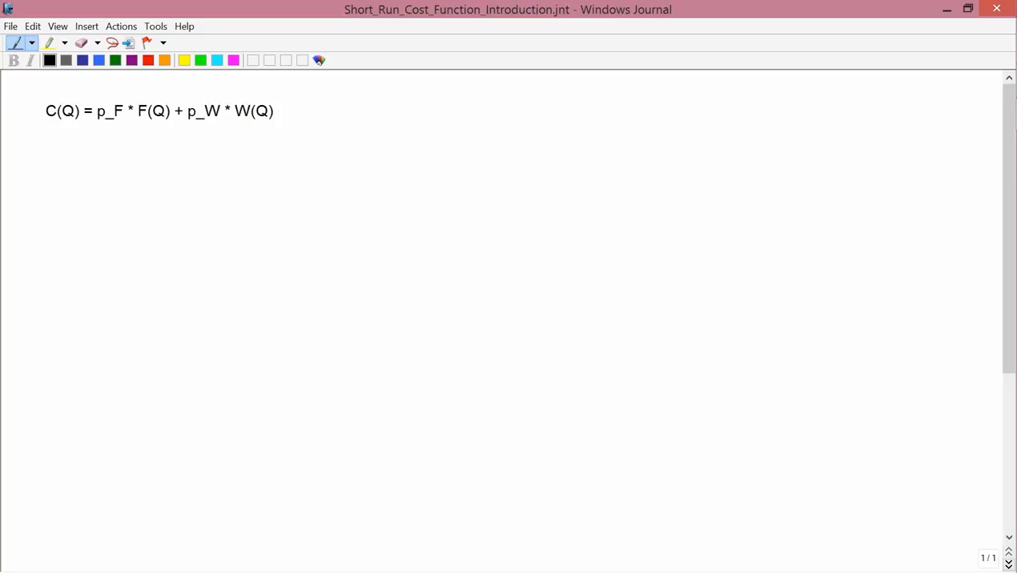
Handwrite 'Cost Function' below the typed equation and draw a brace under C(Q).
drag(33, 148, 70, 168)
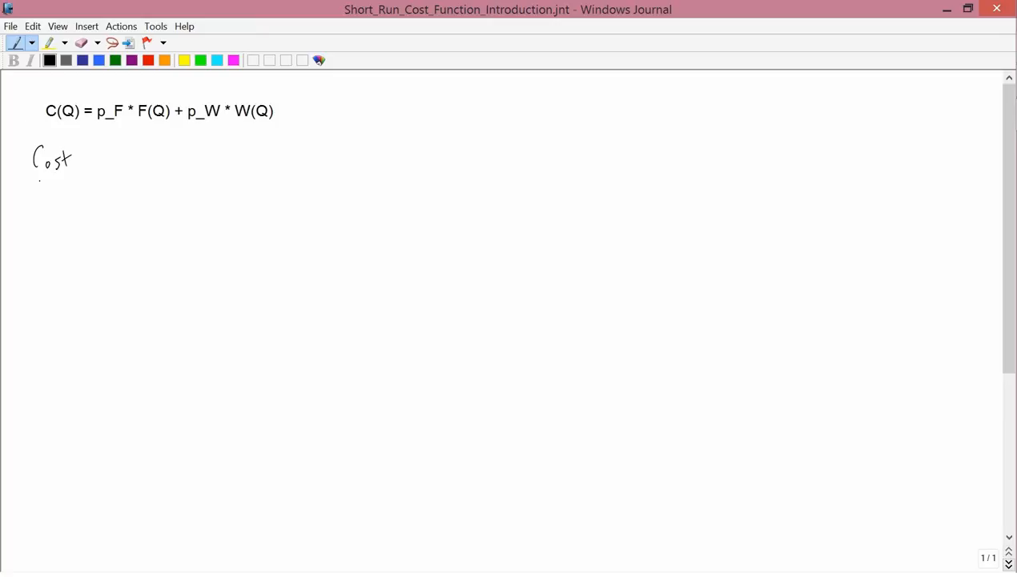
drag(37, 191, 79, 185)
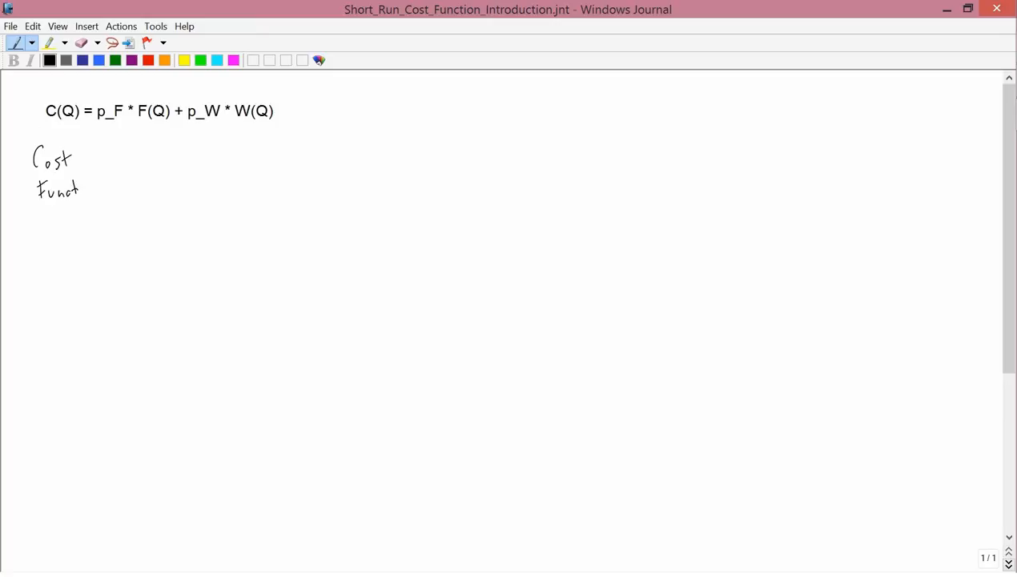
drag(78, 190, 100, 189)
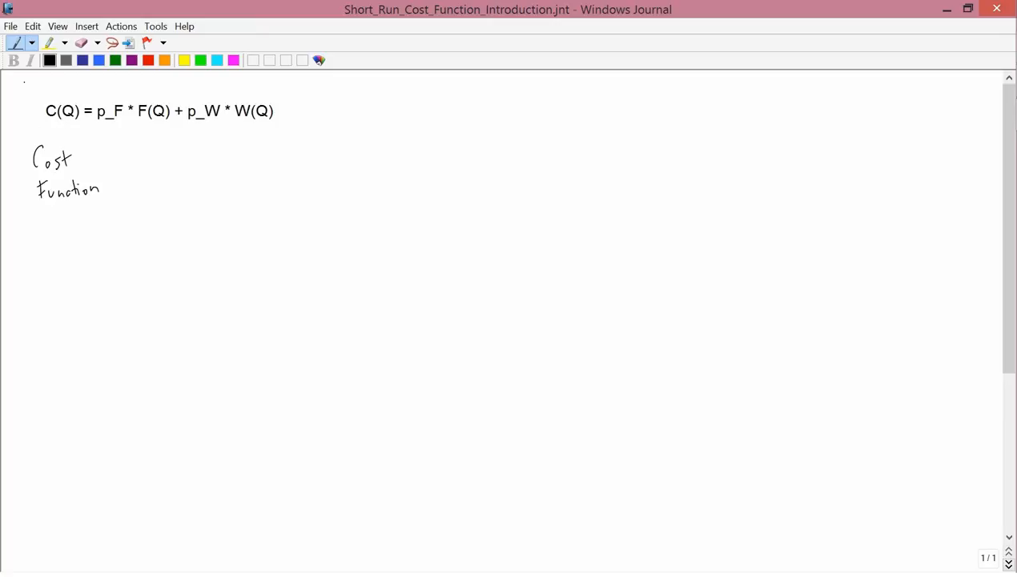
drag(38, 124, 79, 134)
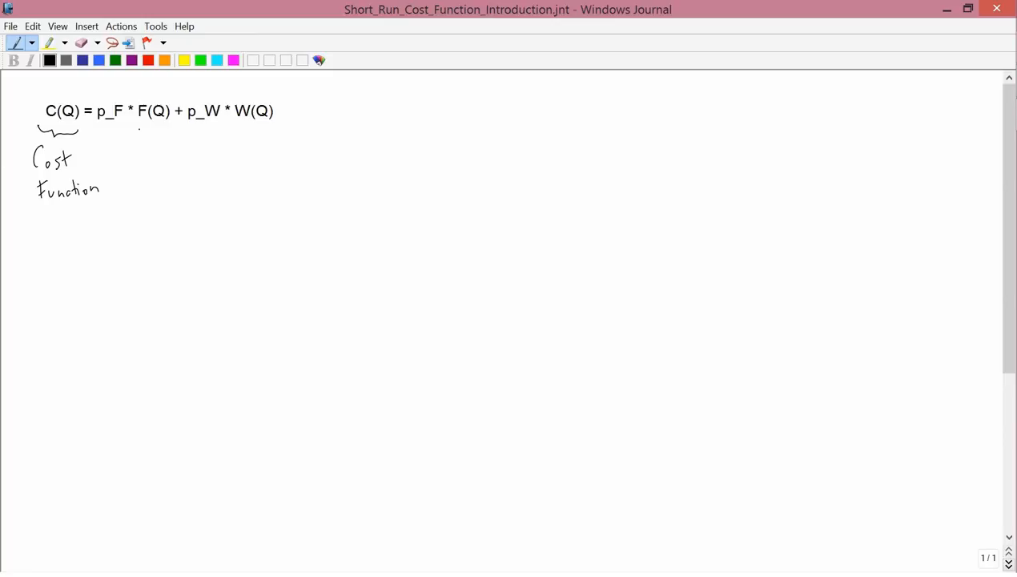
Underline F(Q) and W(Q), write 'Q = 15 bu.' beside Cost Function, and begin graph axes.
drag(137, 130, 168, 128)
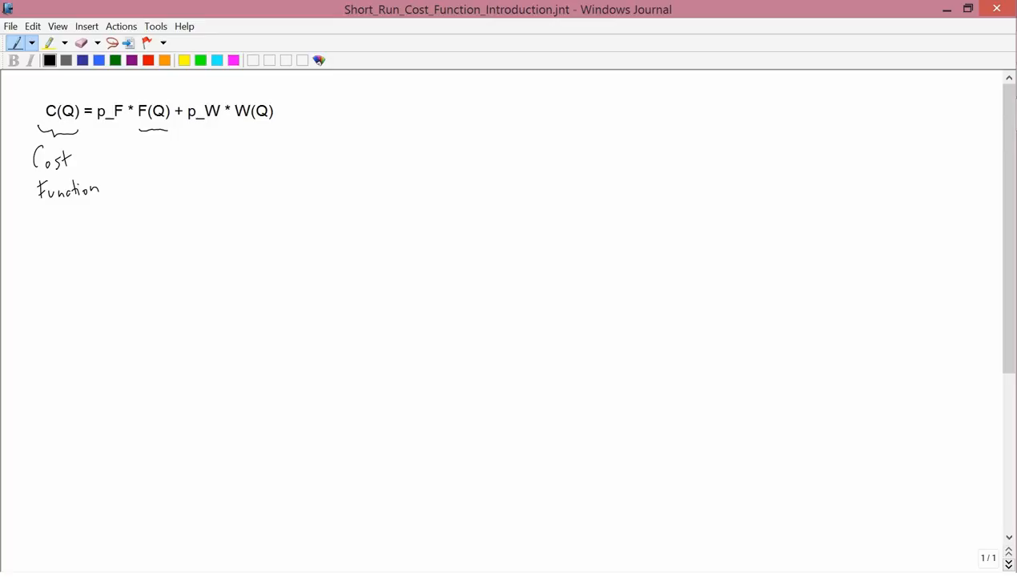
drag(238, 130, 271, 130)
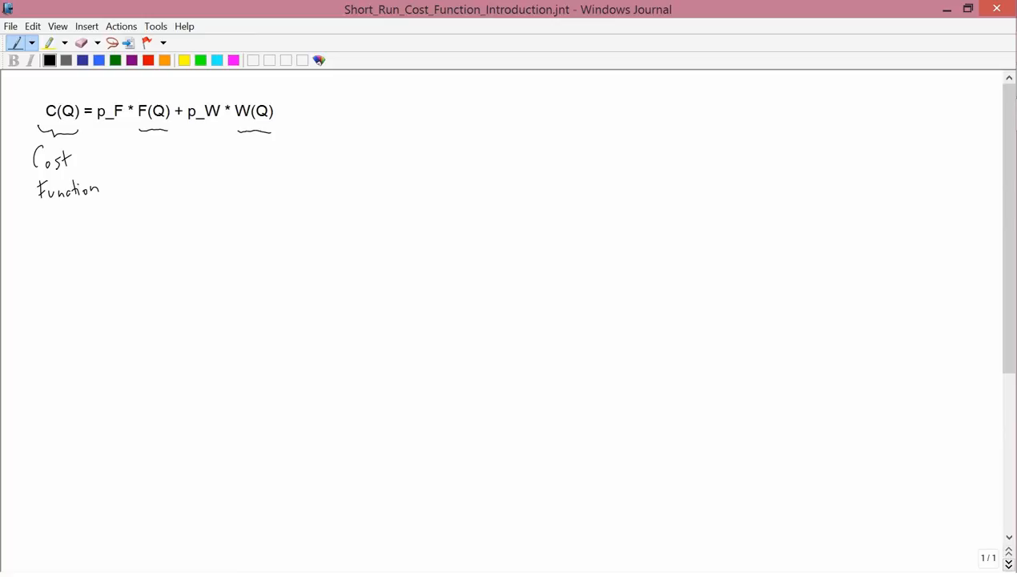
drag(150, 188, 158, 177)
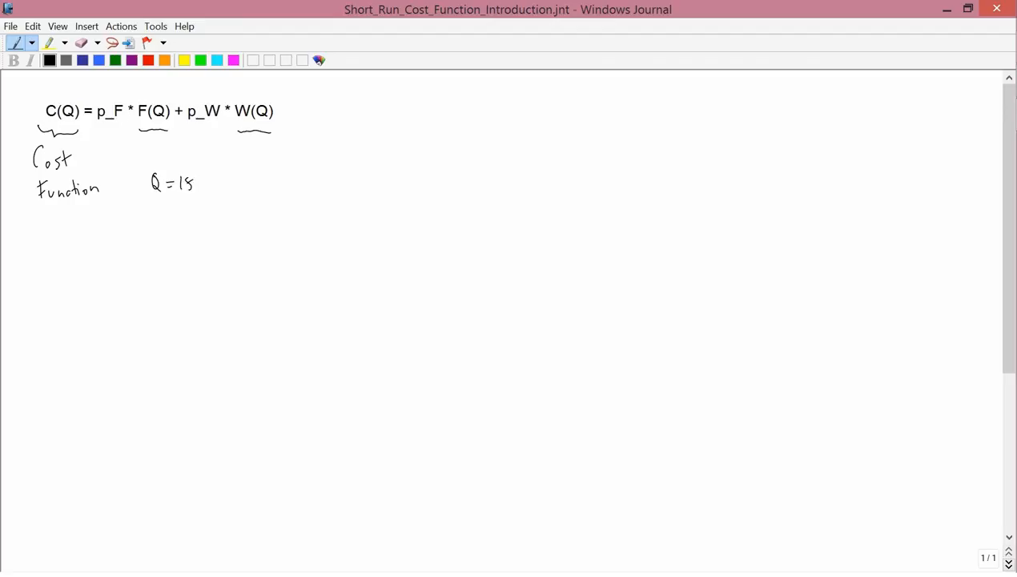
drag(200, 184, 224, 188)
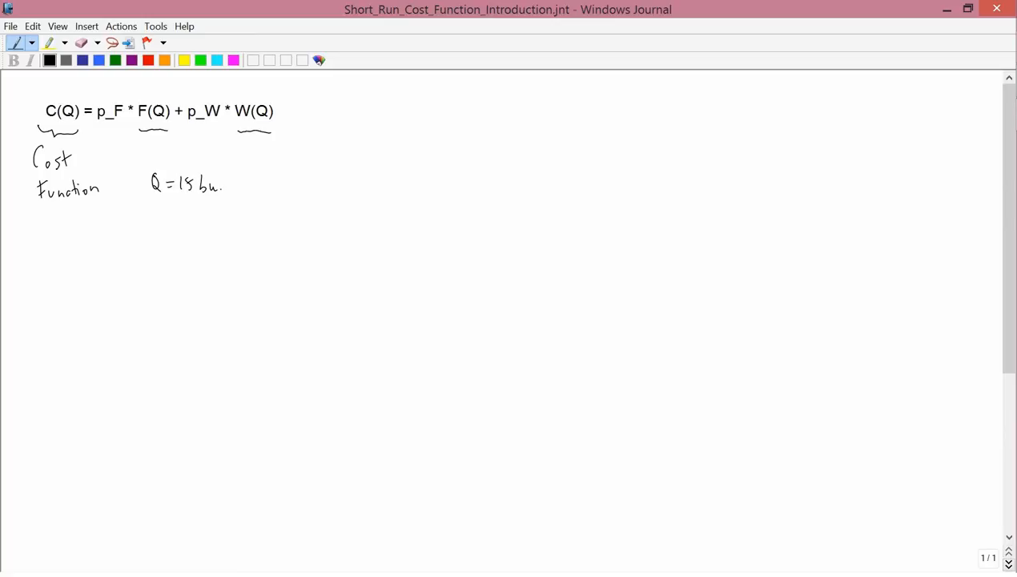
drag(126, 222, 125, 242)
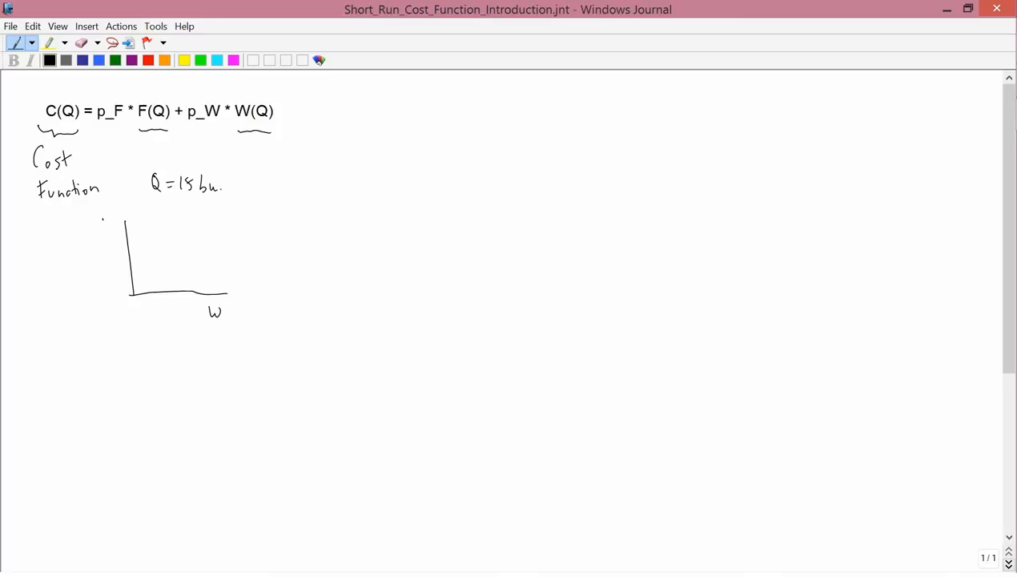
Label the F axis and draw the isoquant with a tangent line, point and dotted guides.
drag(103, 233, 112, 223)
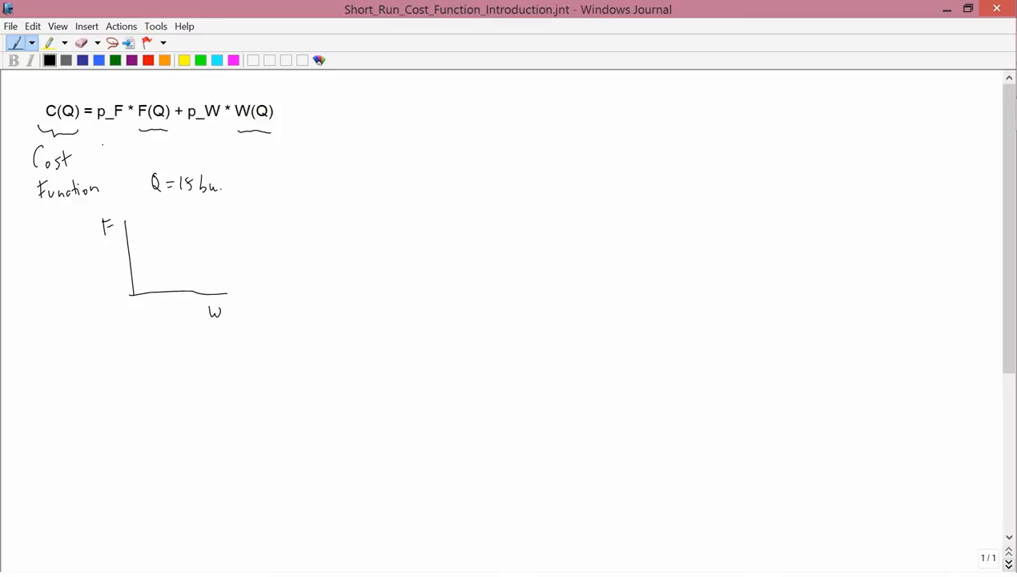
drag(152, 216, 221, 276)
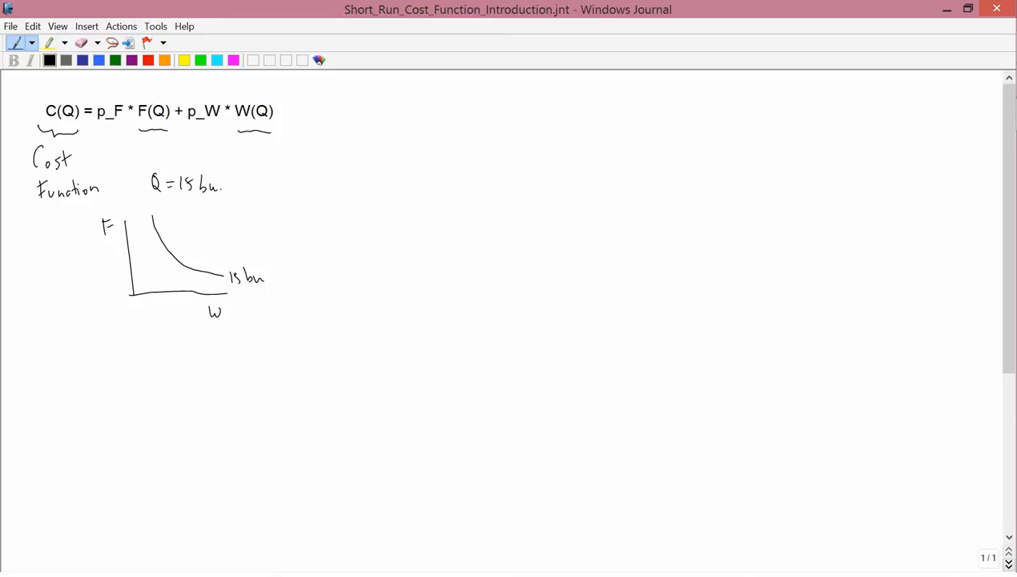
drag(148, 220, 154, 233)
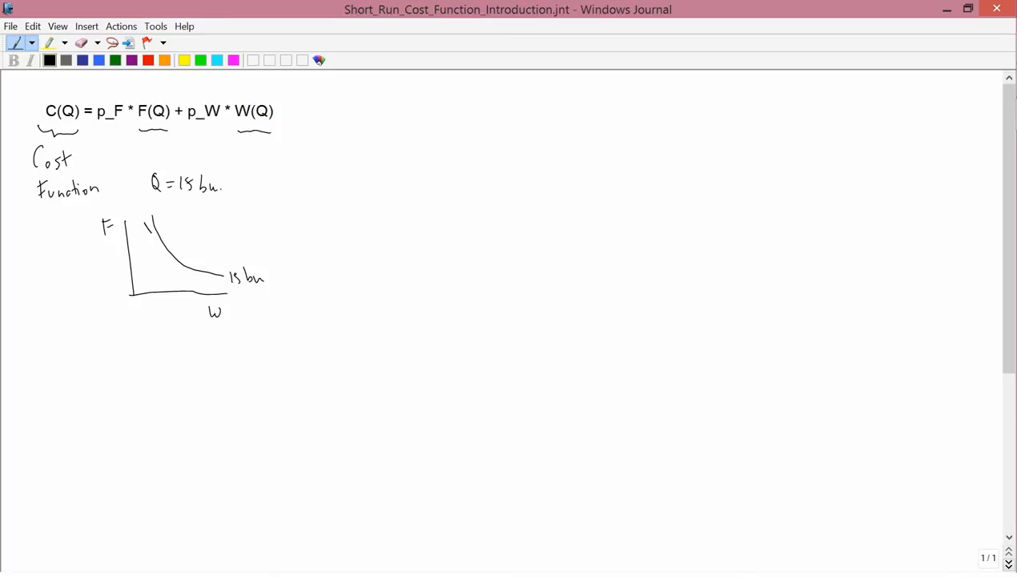
drag(148, 225, 192, 284)
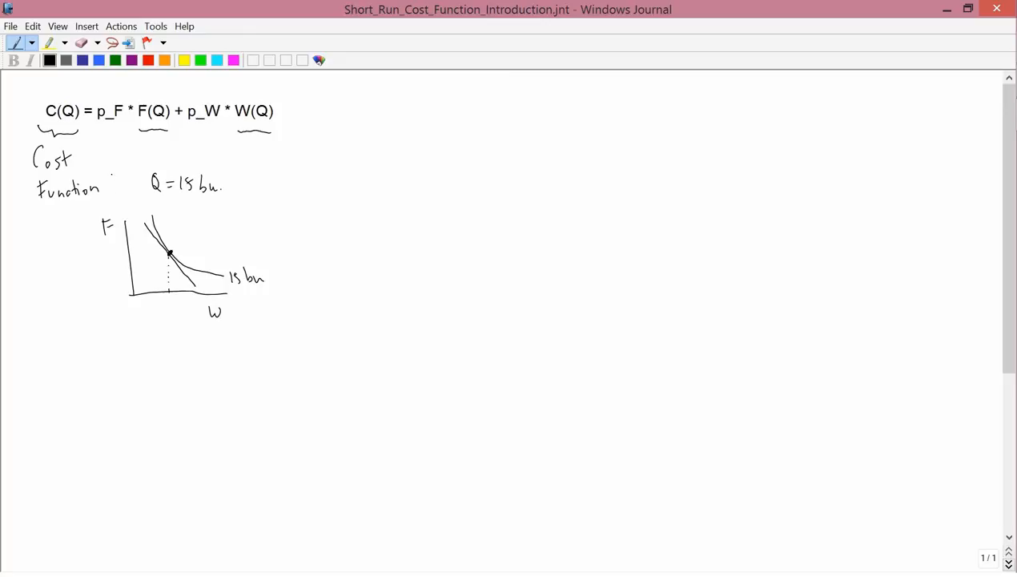
drag(129, 258, 168, 254)
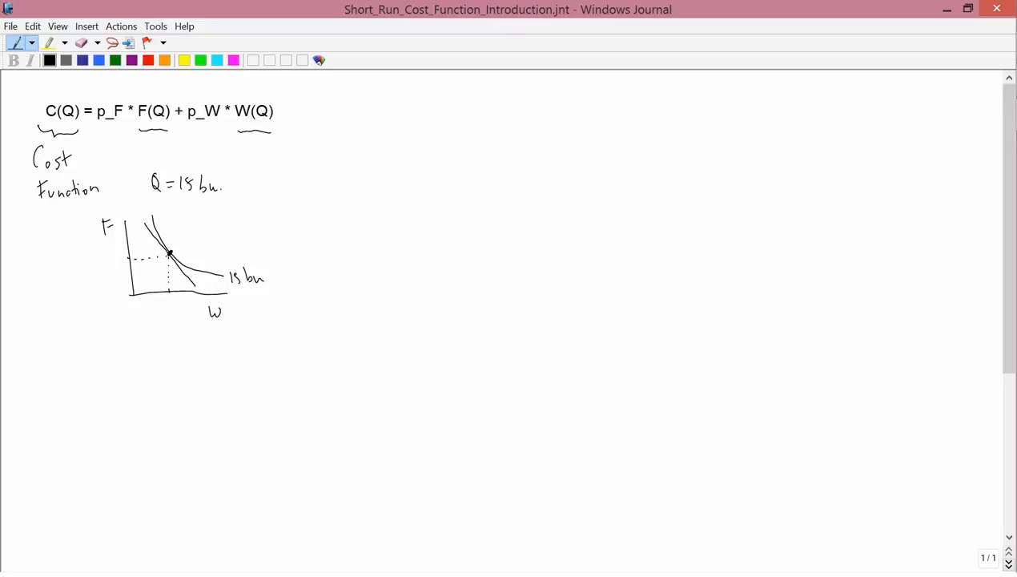
Label the curve '15 bu' and draw arrows linking the graph values to F(Q) and W(Q).
click(163, 306)
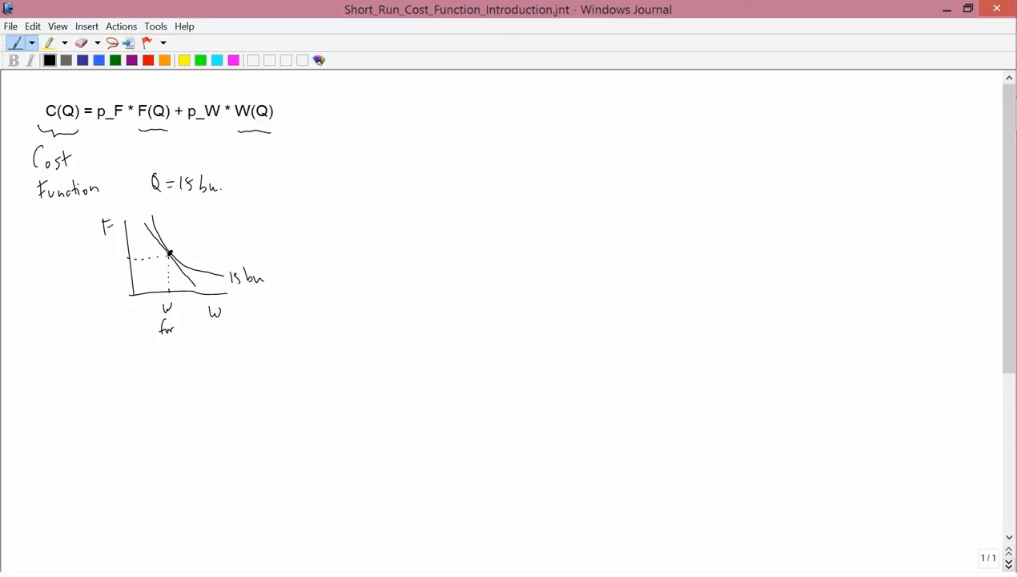
text(15 bu)
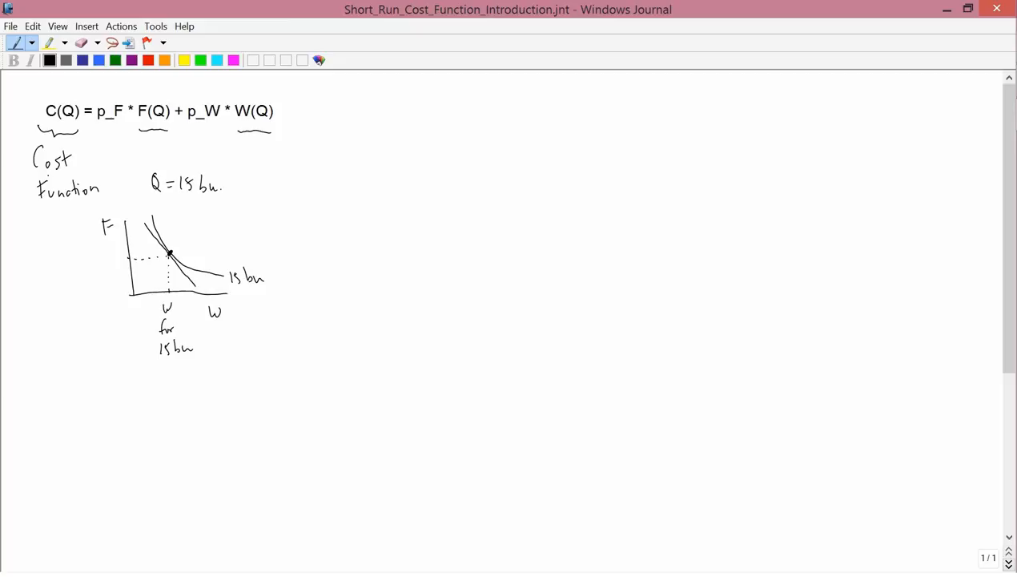
drag(56, 272, 104, 277)
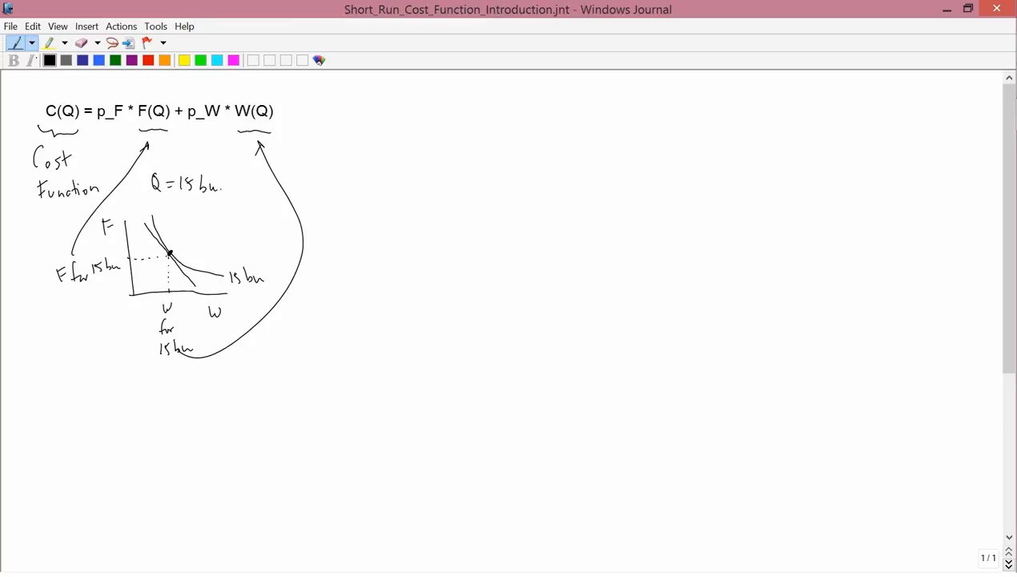
drag(72, 96, 60, 128)
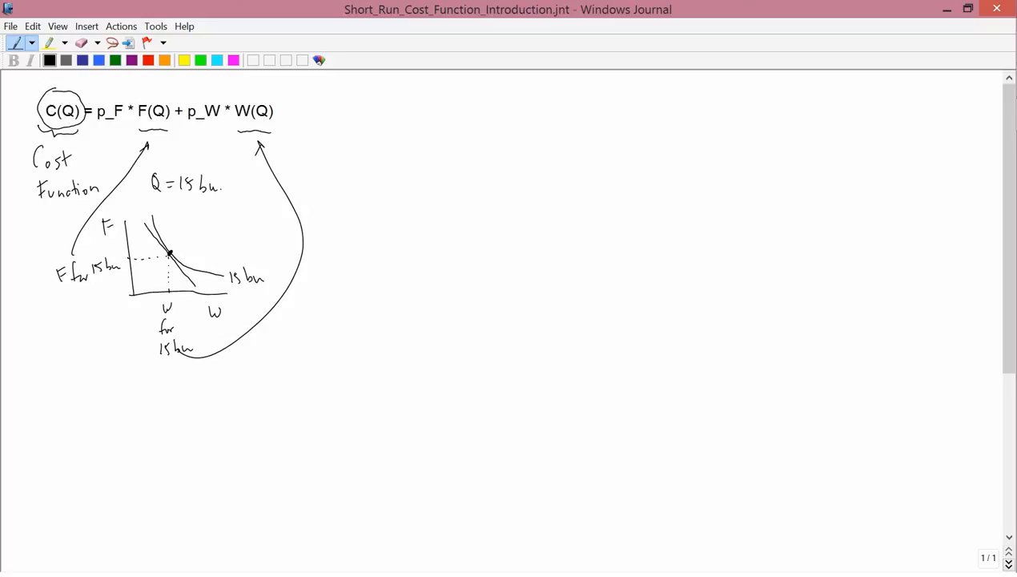
Handwrite C(Q) = p_F F₀ + p_W W(Q) below the graph, circling F(Q) and F₀ in green.
drag(56, 412, 112, 417)
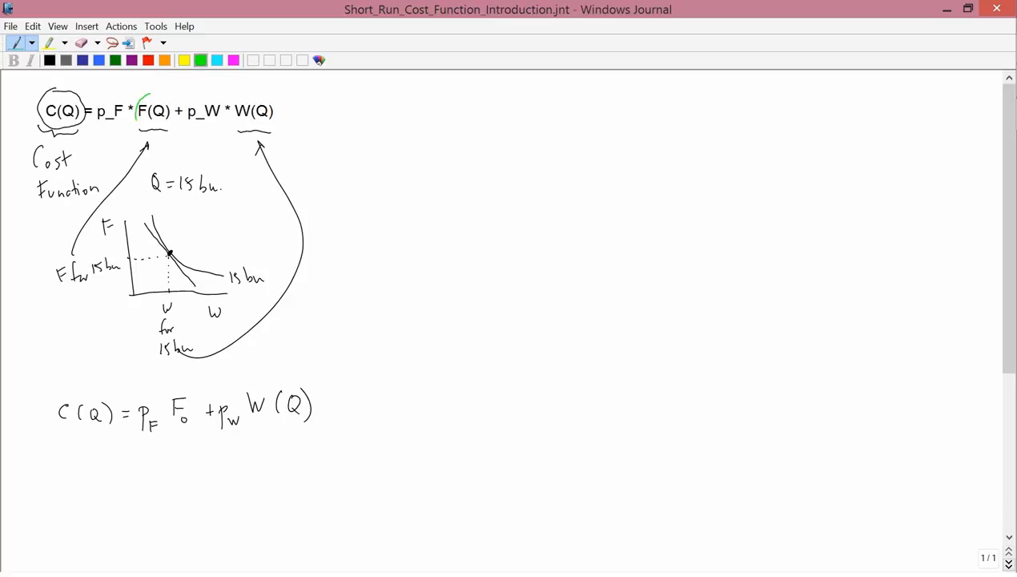
drag(138, 104, 168, 124)
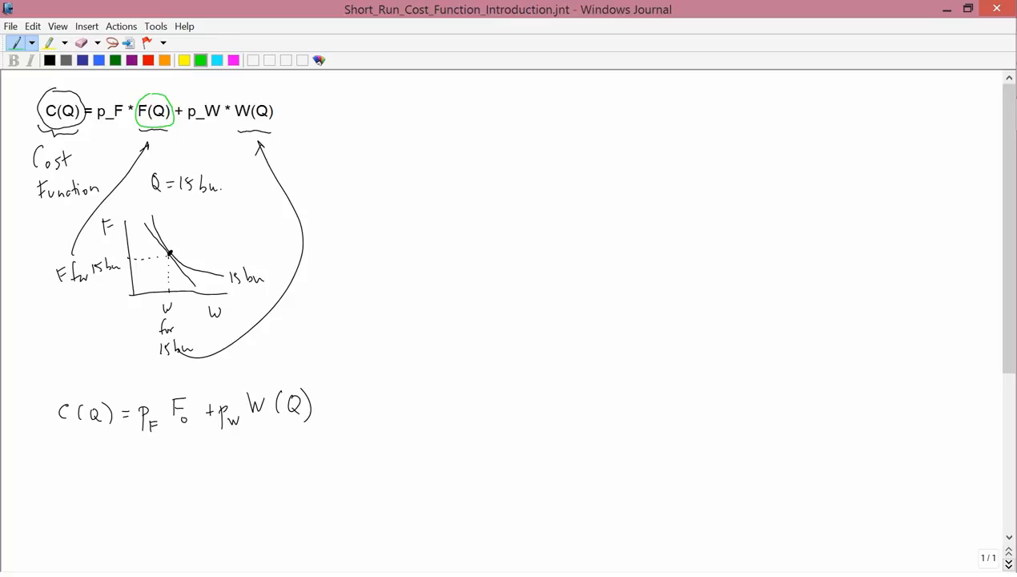
drag(168, 392, 193, 425)
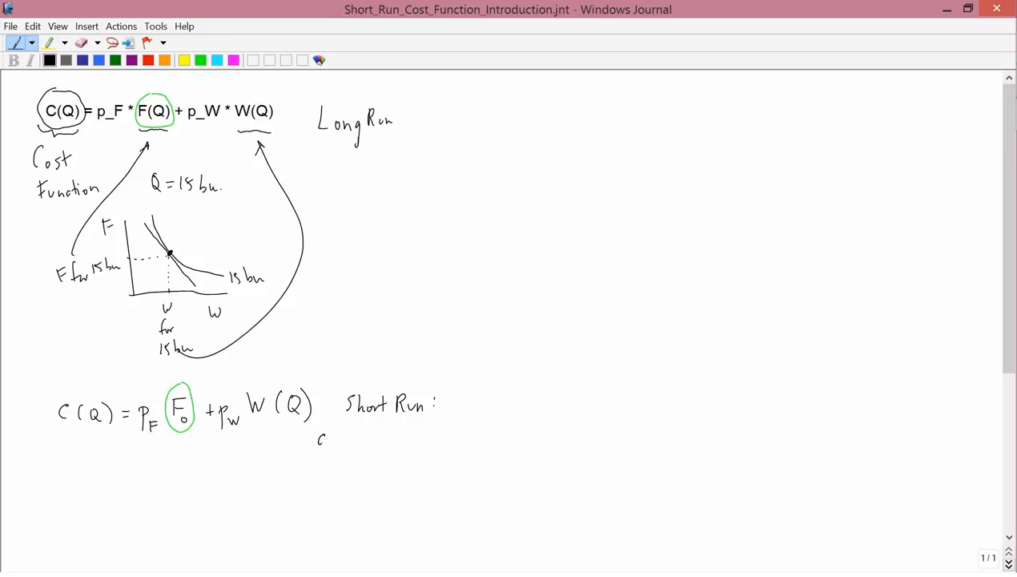
Handwrite 'all inputs except one are fixed; the other one is the variable input.'.
drag(317, 437, 369, 440)
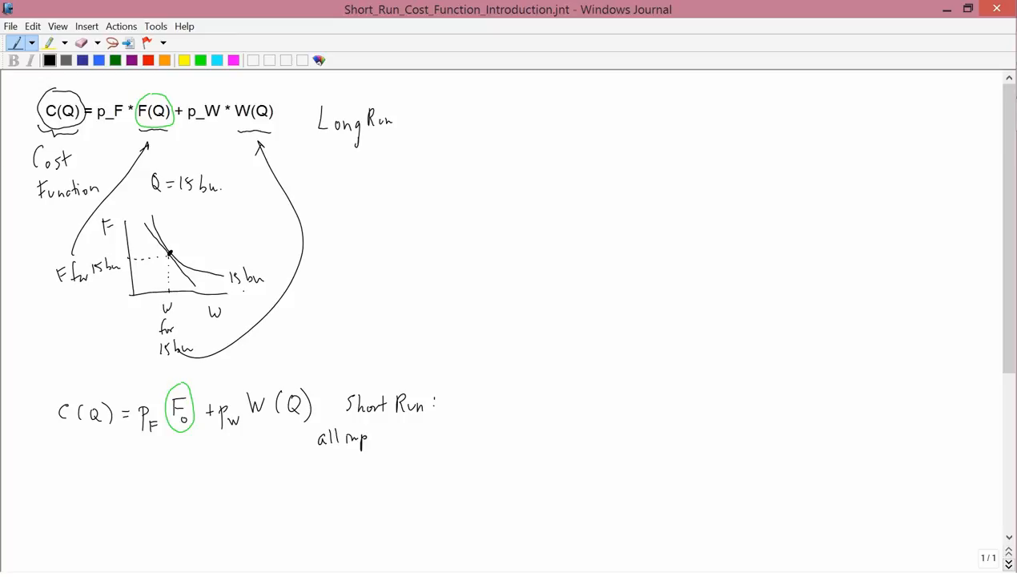
drag(360, 436, 409, 437)
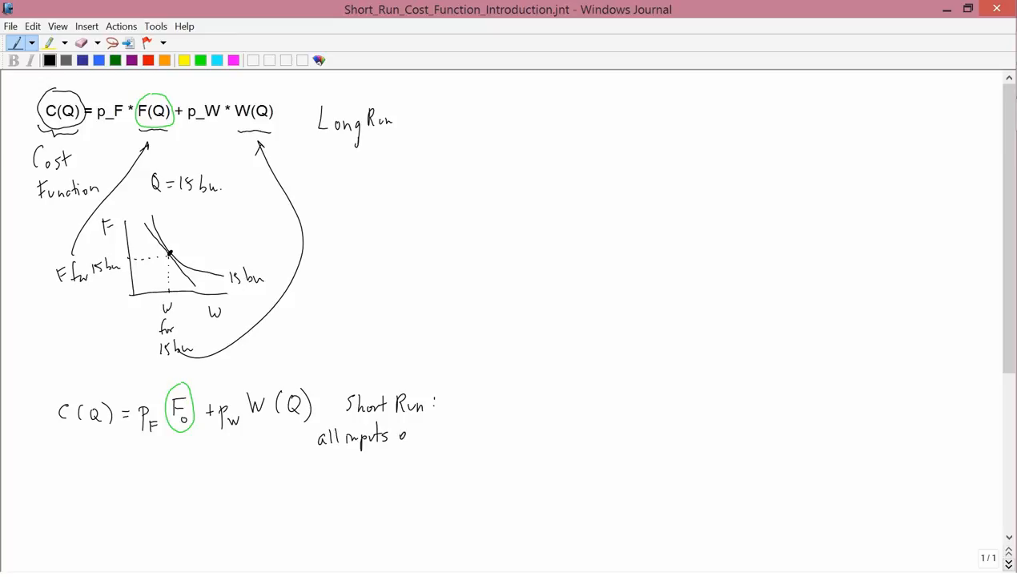
text(except for)
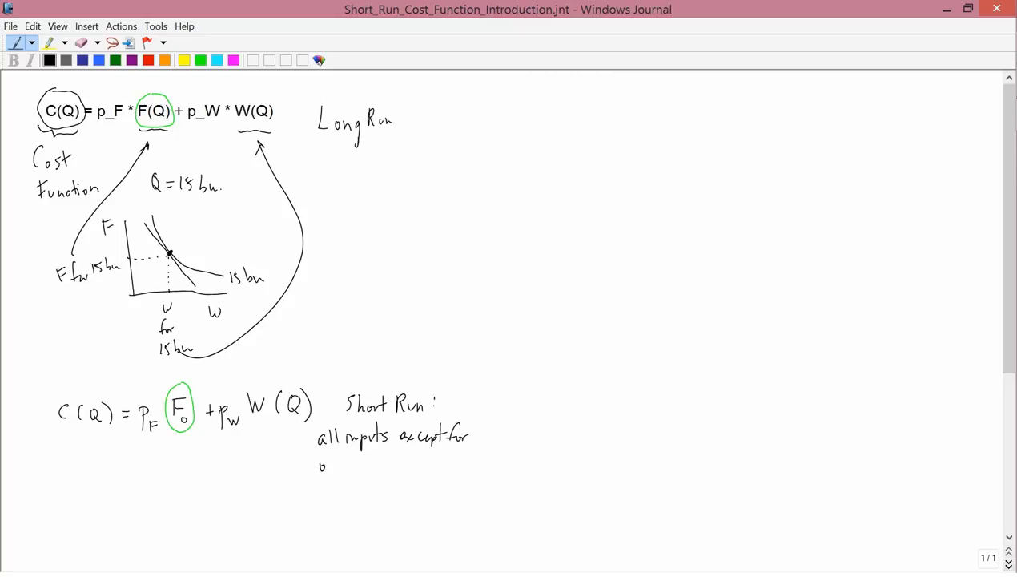
text(one are)
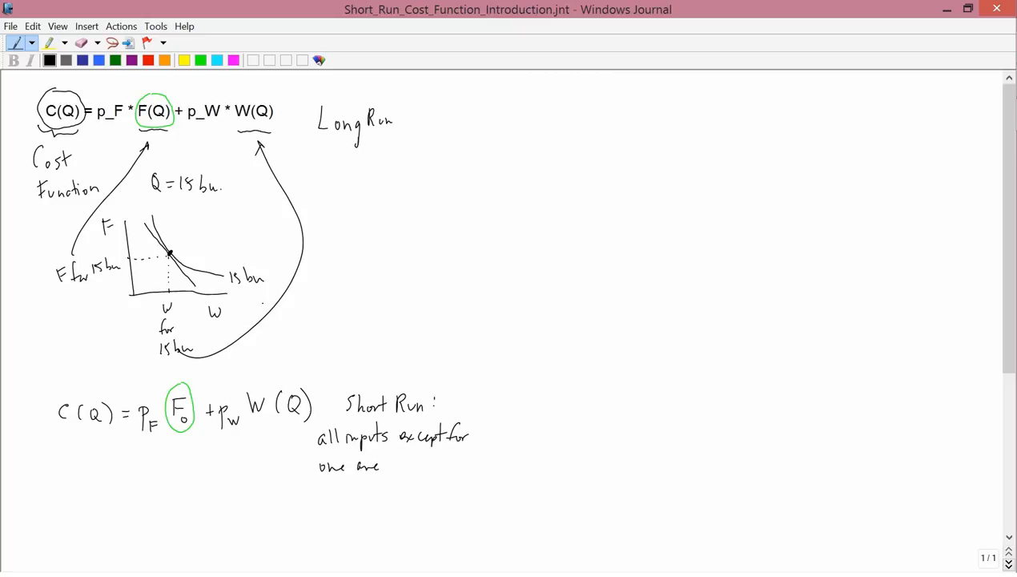
text(fixed)
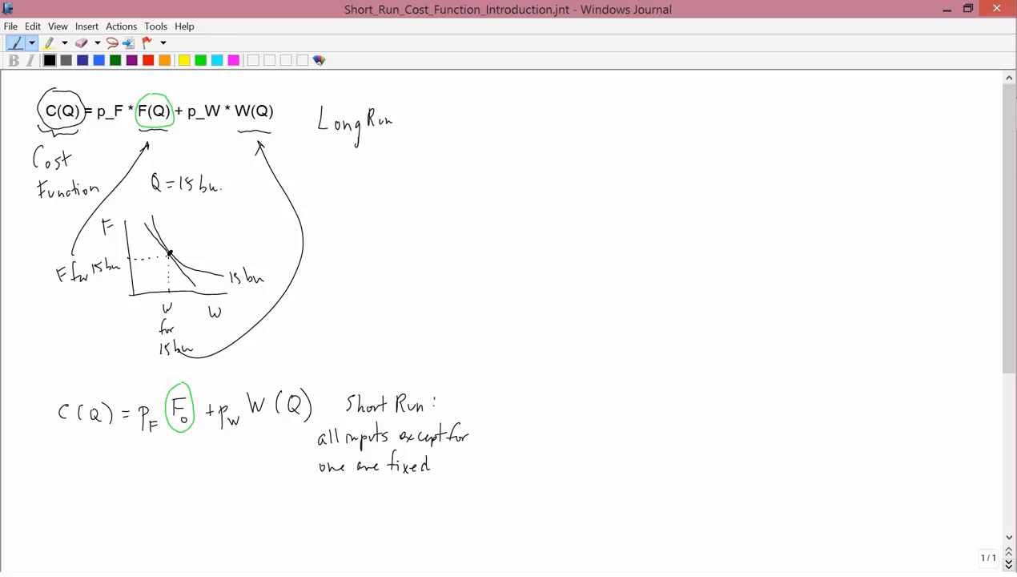
click(440, 468)
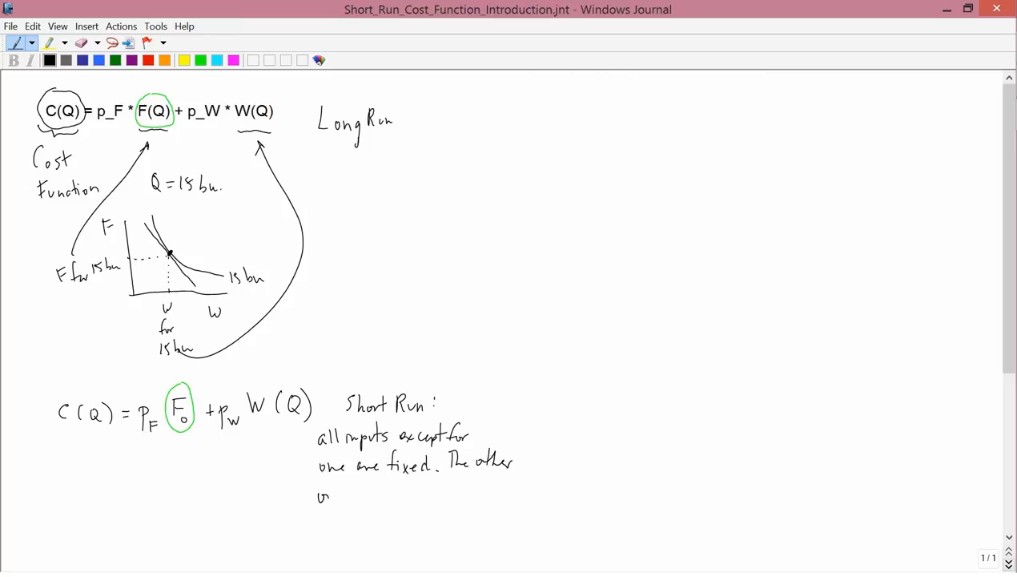
text(one is called)
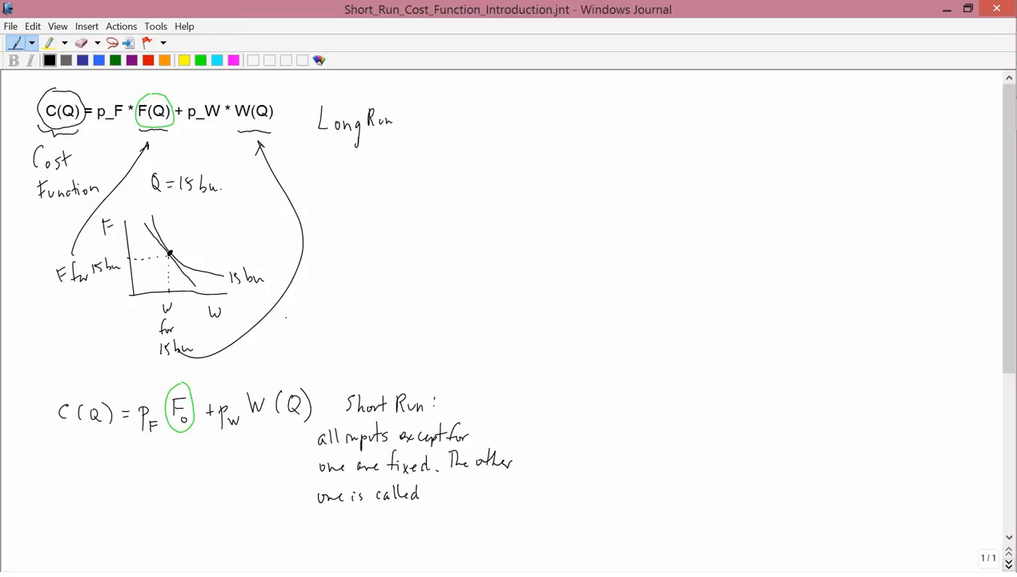
text(the V)
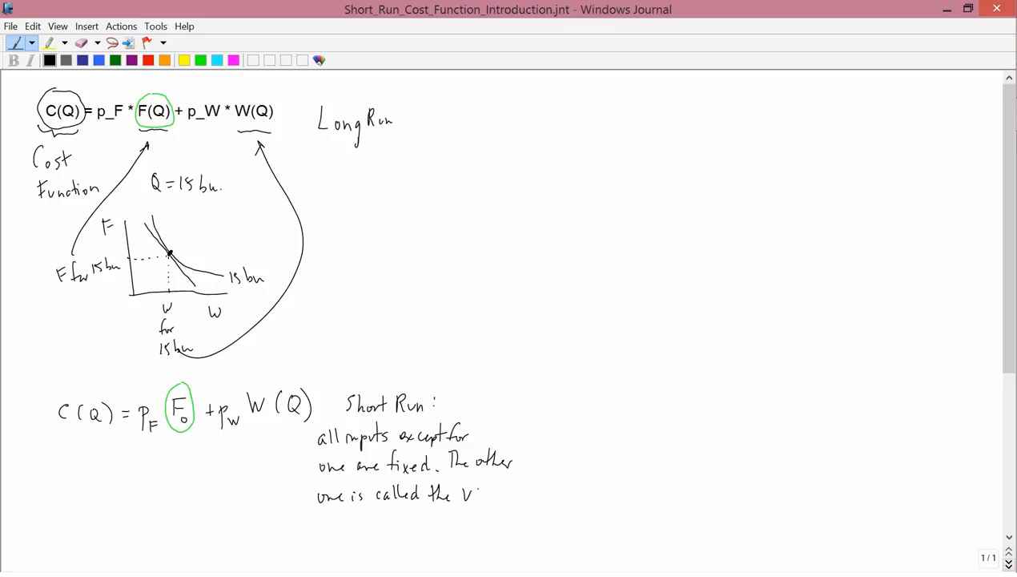
text(variable)
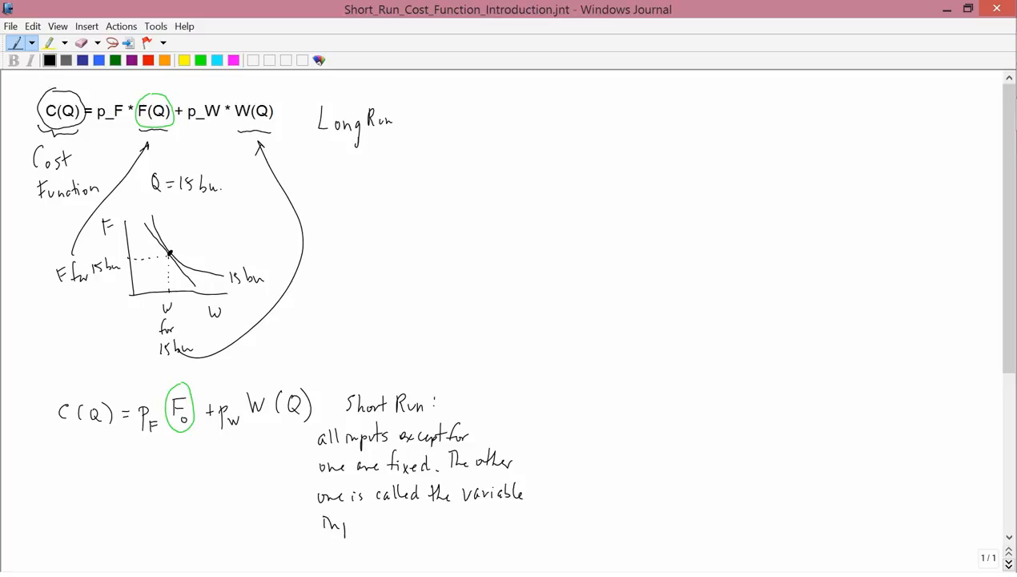
text(Input.)
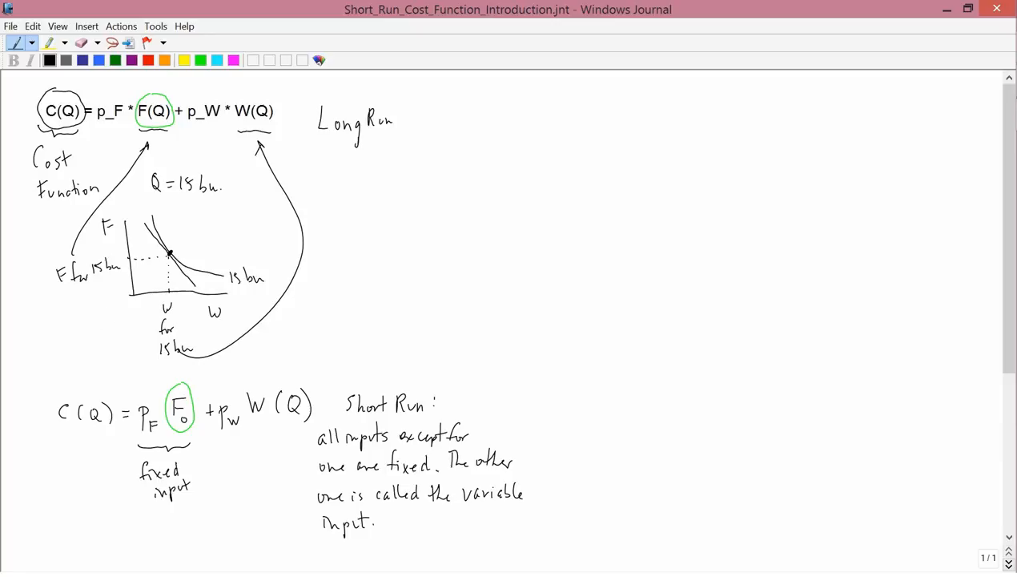
Draw an arrow under W(Q) in the short-run equation labelled 'variable input'.
drag(258, 449, 257, 428)
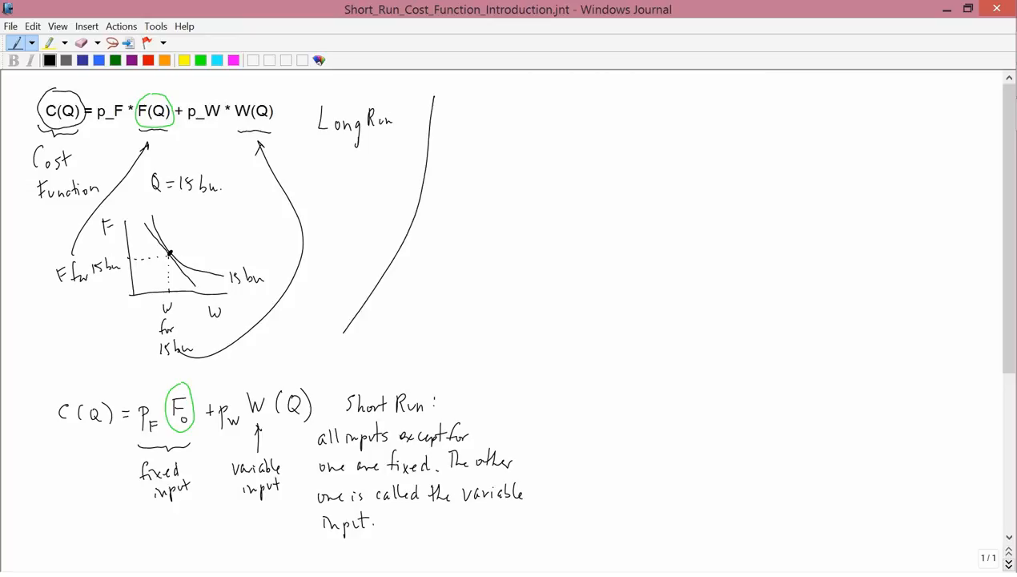
Write a Short Run list: Fixed Cost p_F F₀ and Variable Cost p_W W(Q) = p_W W.
drag(460, 105, 495, 116)
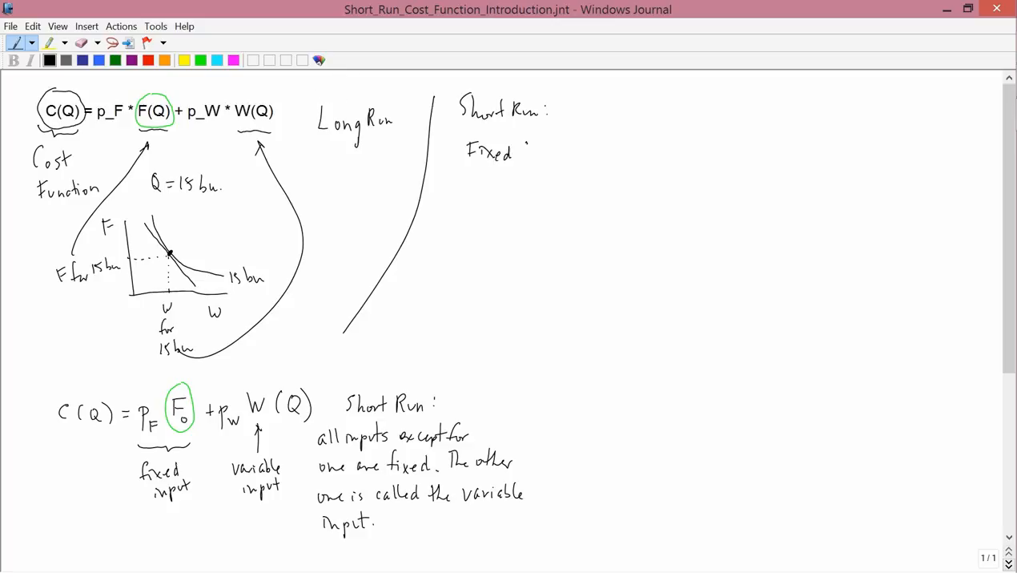
text(Cost)
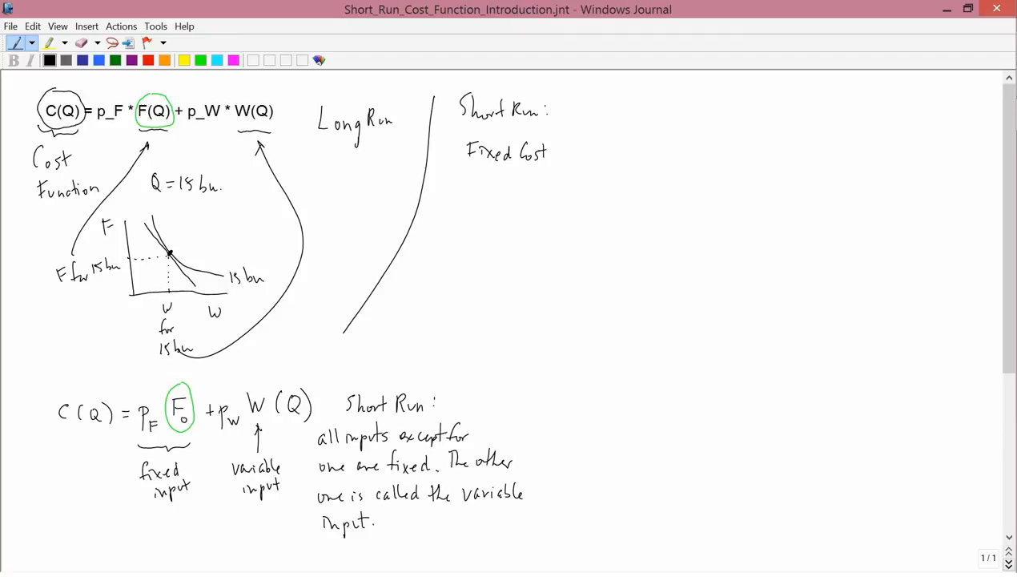
drag(561, 152, 573, 164)
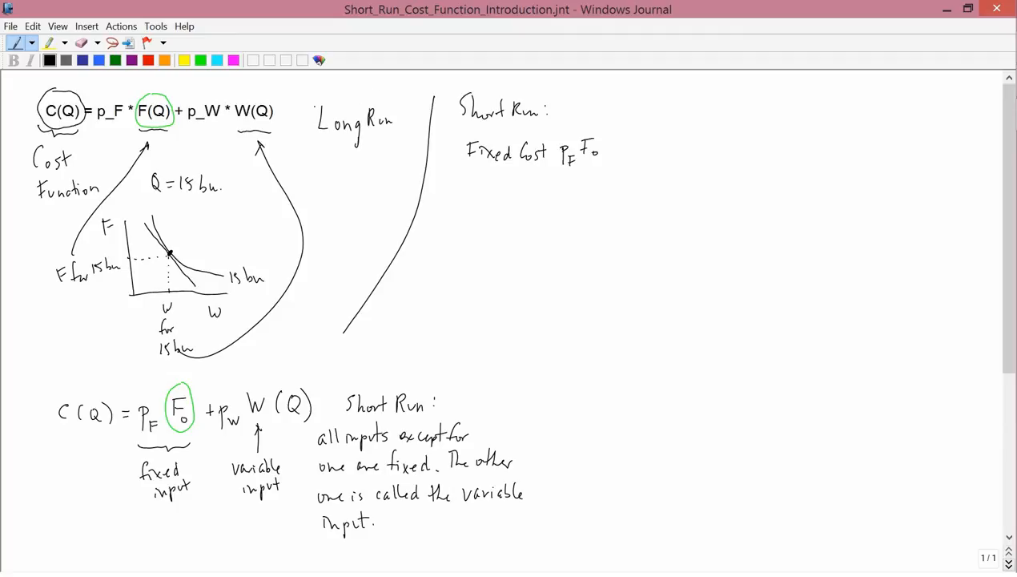
text(Variable Cost PwW(Q) =)
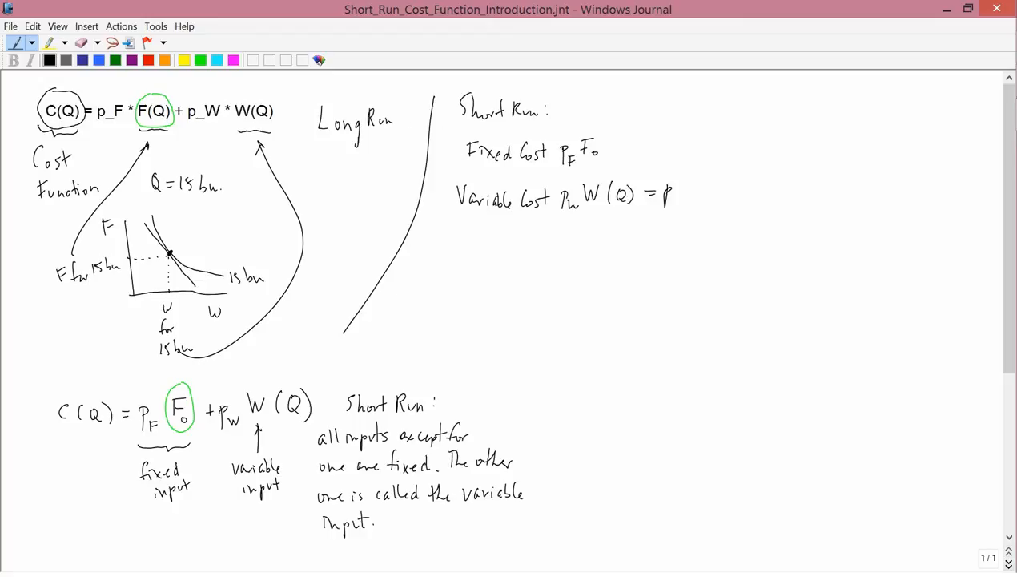
text(p_W W)
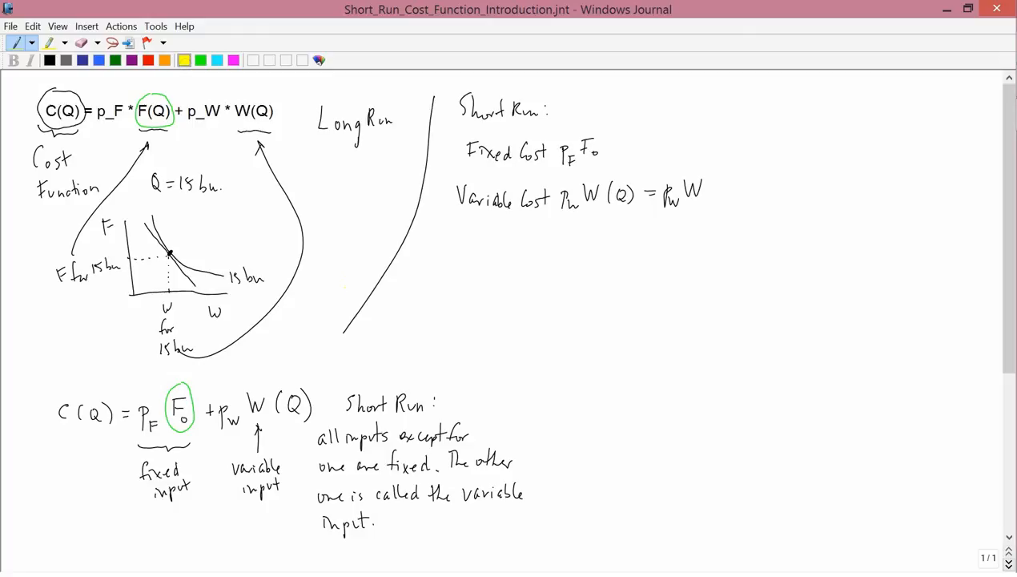
Draw a cyan box around the fixed-input term.
drag(529, 421, 529, 533)
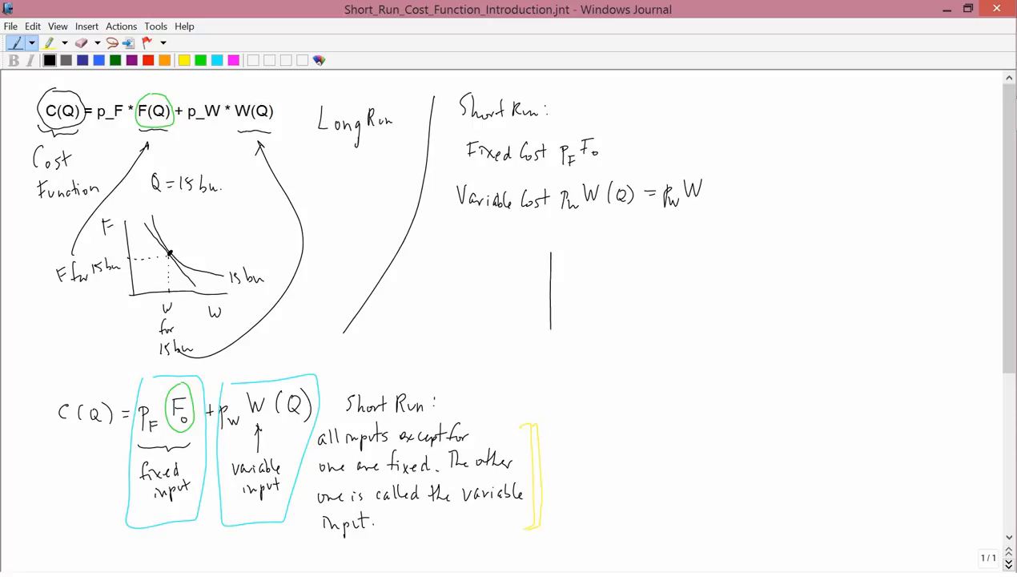
Draw a Q-axis graph labelled 'Fixed Cost = p_F F₀' with a flat arrowed cost line.
drag(553, 353, 695, 346)
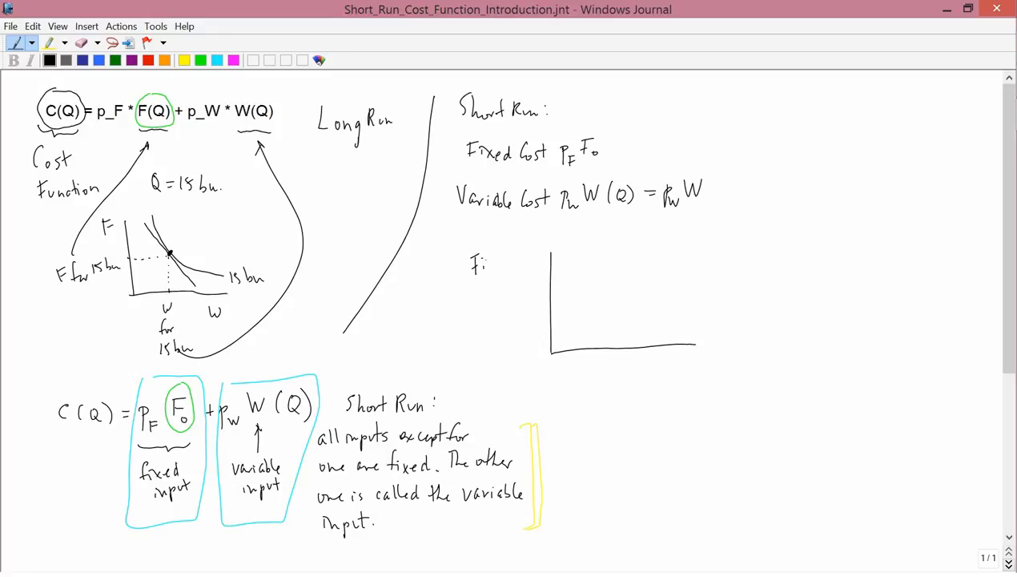
text(ixed)
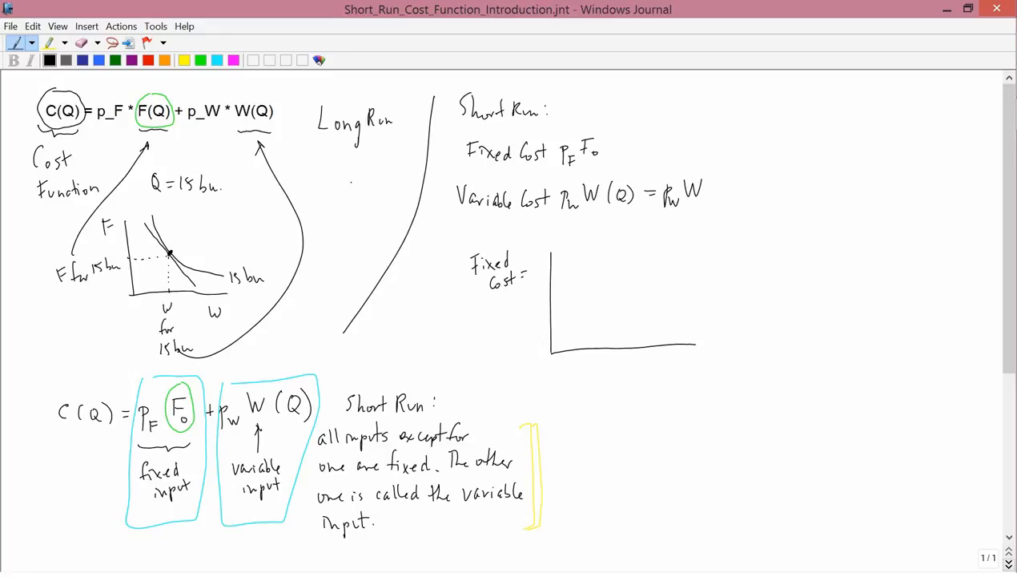
text(Pr)
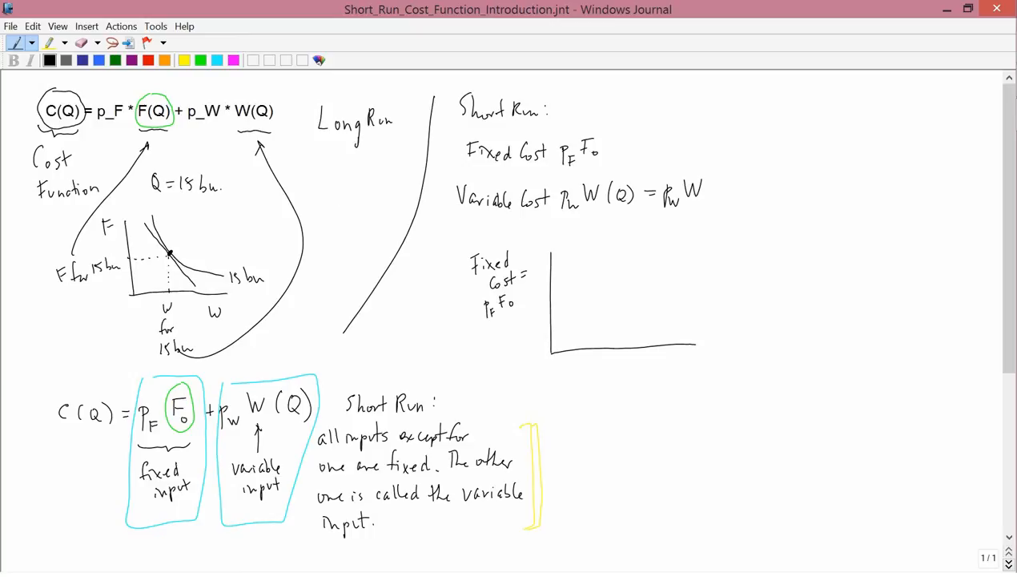
drag(665, 364, 680, 369)
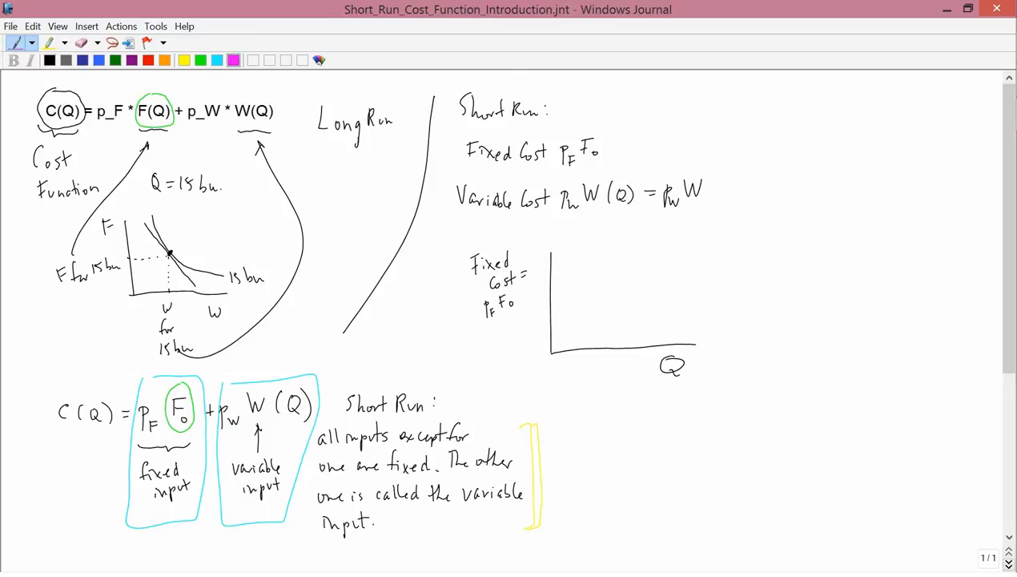
drag(40, 95, 80, 128)
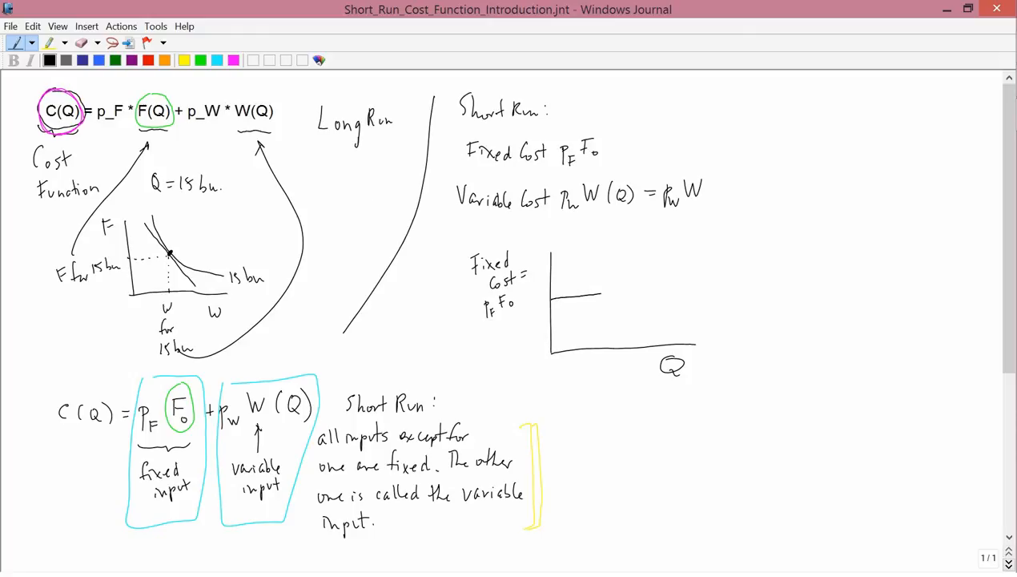
drag(552, 295, 681, 284)
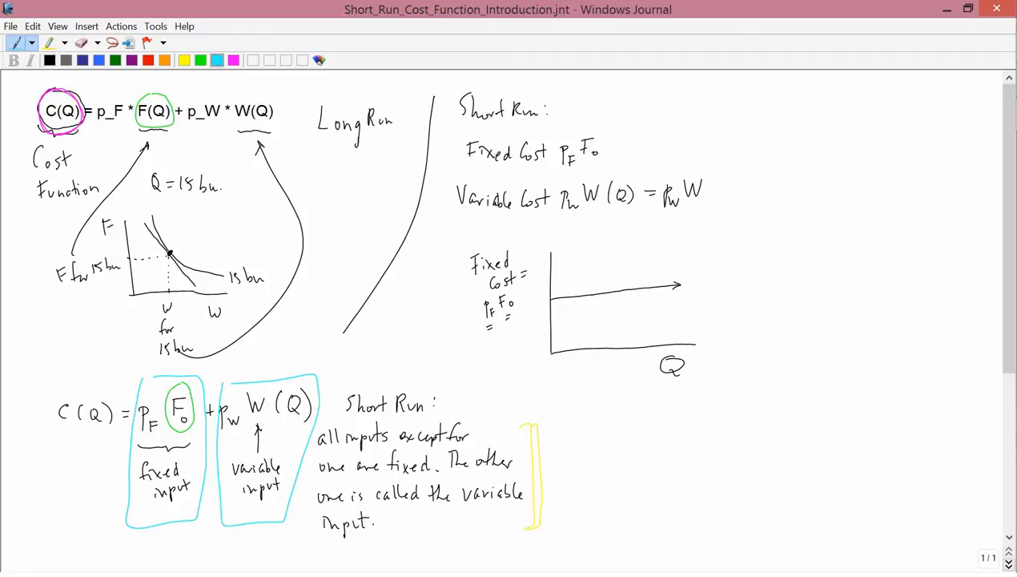
Add a tail to the cyan box and draw new axes titled 'Variable Cost = p_W W(Q)'.
drag(140, 525, 156, 549)
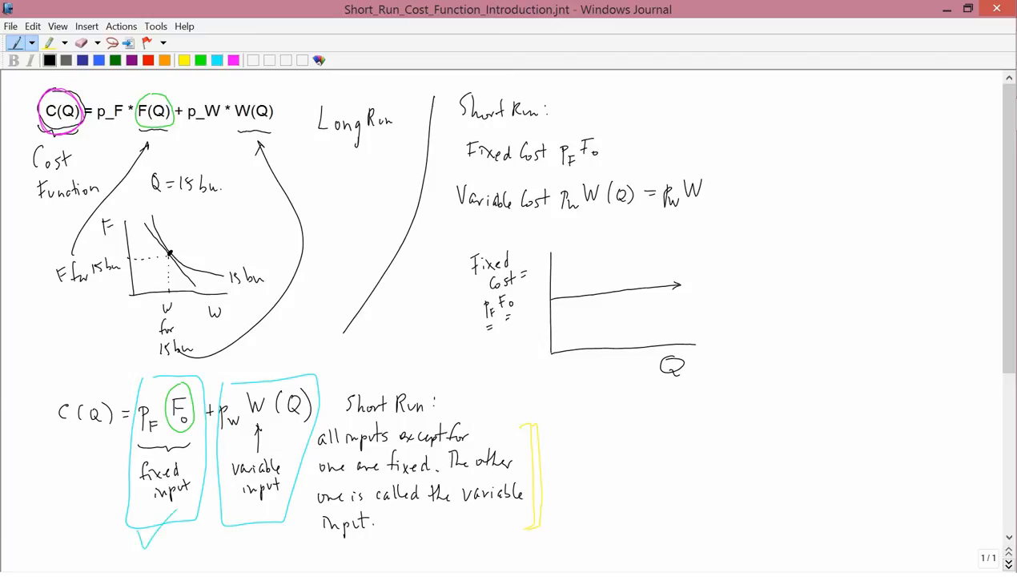
drag(750, 252, 750, 348)
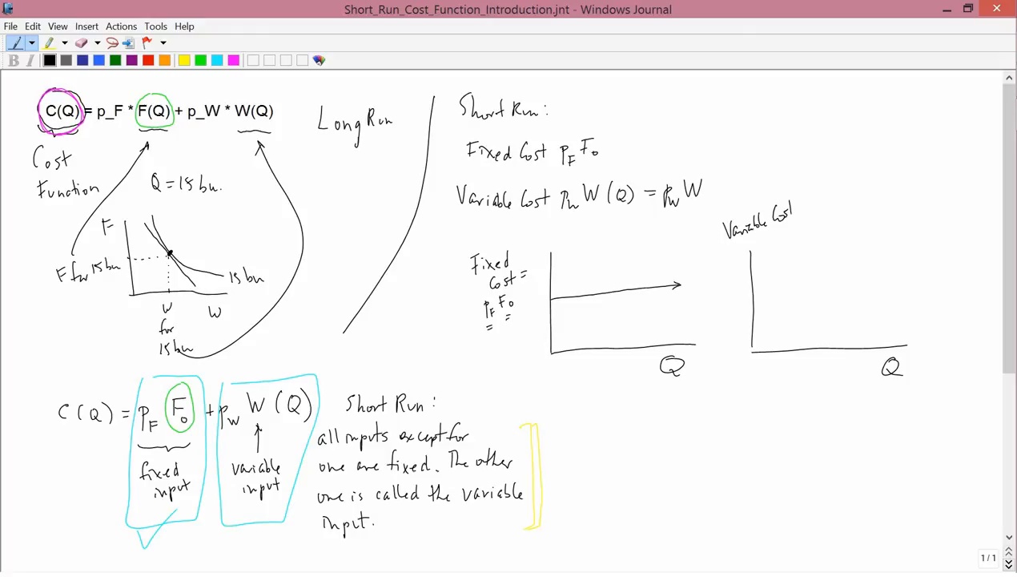
text(=Pw)
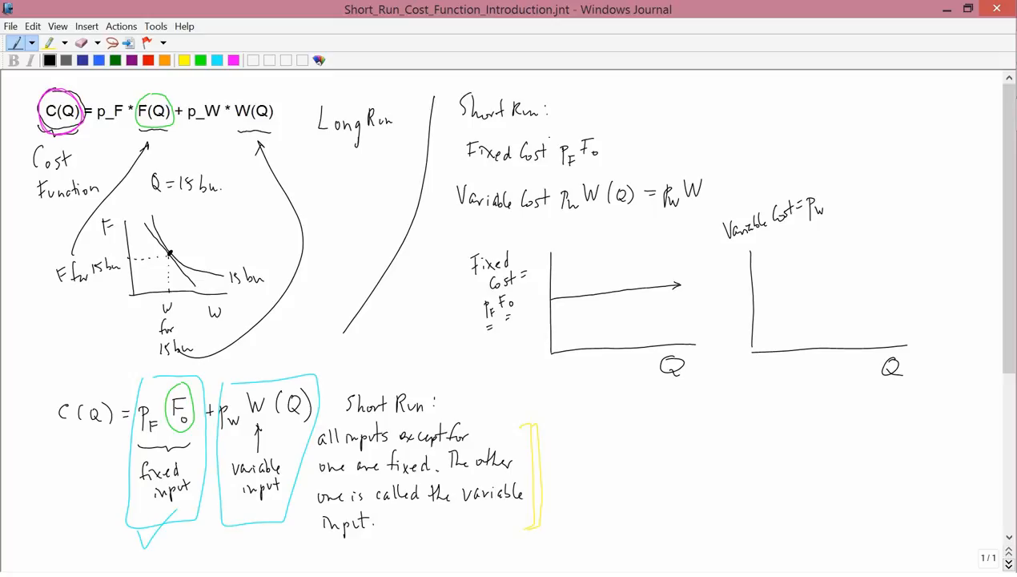
text(W(0)
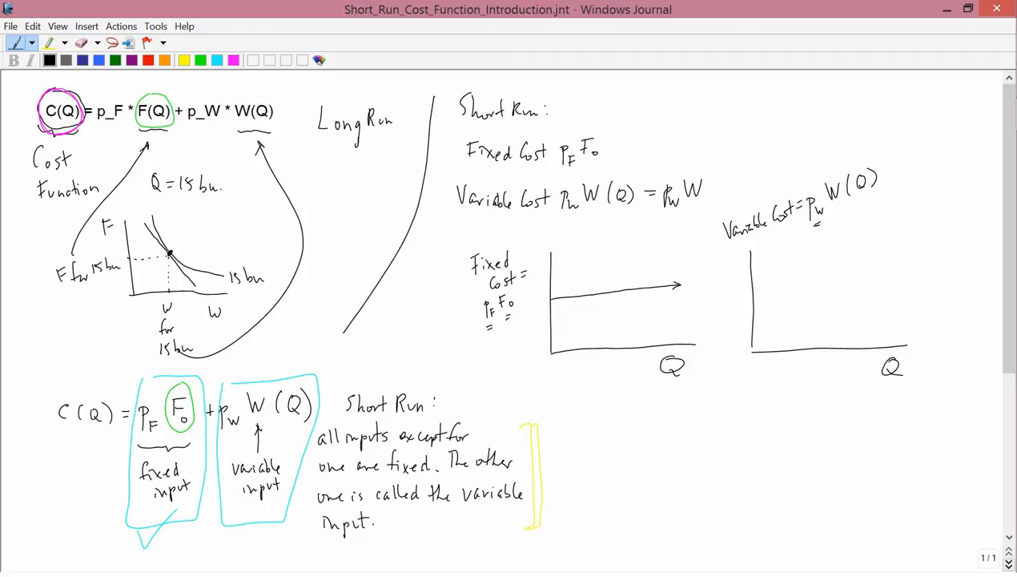
drag(833, 206, 879, 194)
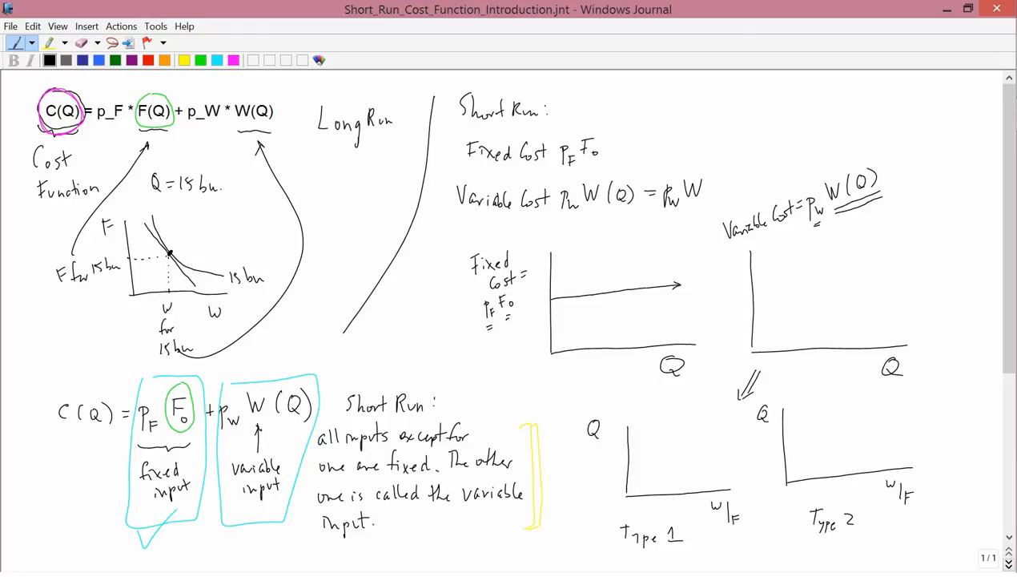
Draw the Type 1 production curve rising inside its Q vs W/F axes.
drag(633, 497, 677, 436)
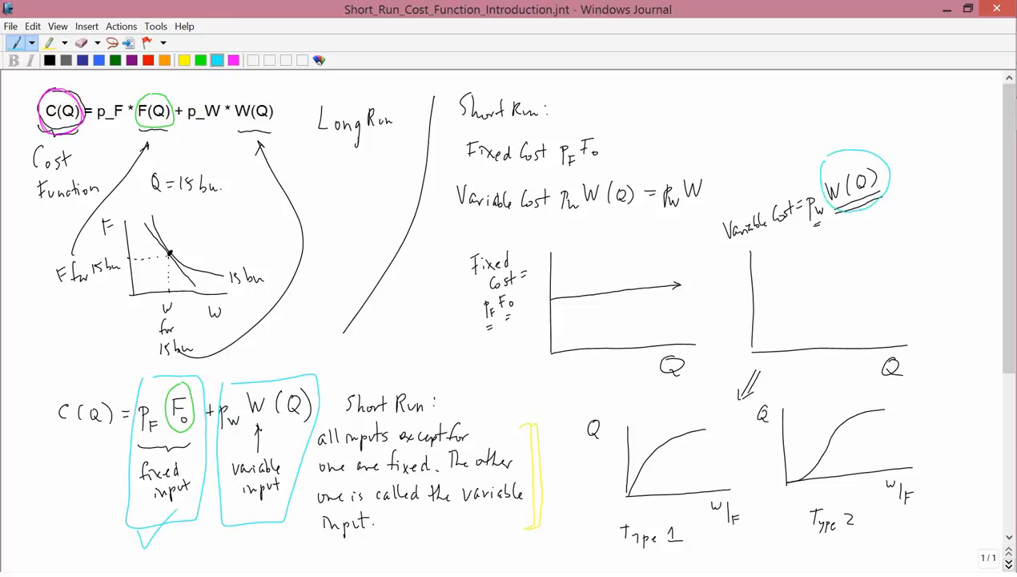
Circle the Type 1 production graph with the cyan pen.
drag(576, 408, 609, 441)
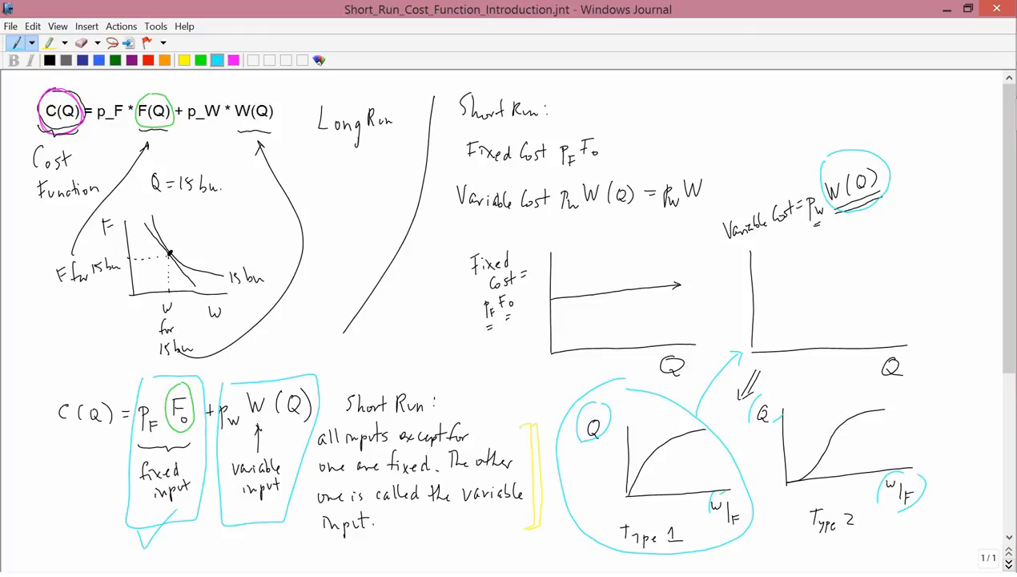
Draw a cyan arrow down to the circled W(Q) and retrace the Type 1-to-variable-cost arrow.
drag(807, 132, 801, 188)
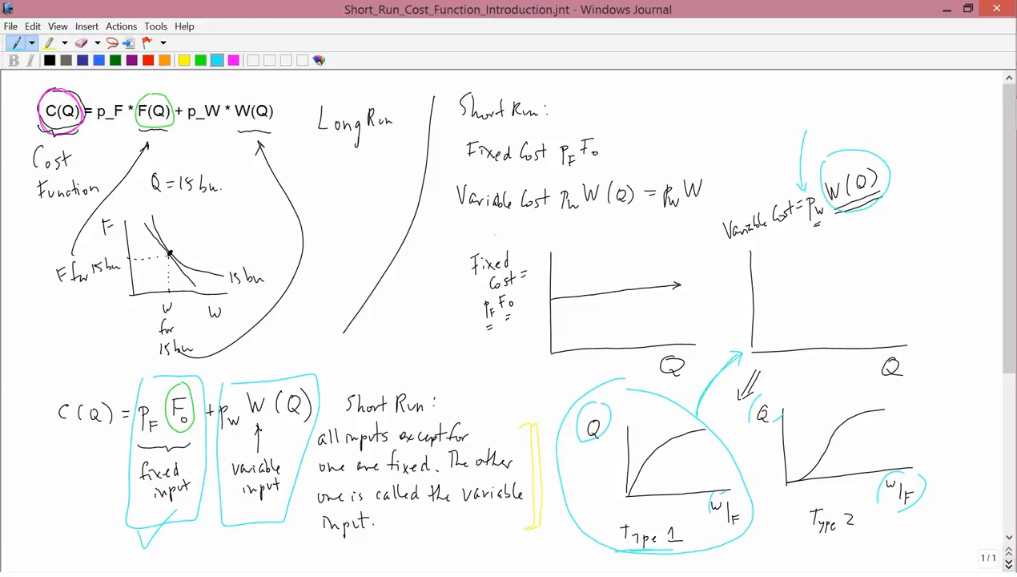
drag(709, 412, 749, 352)
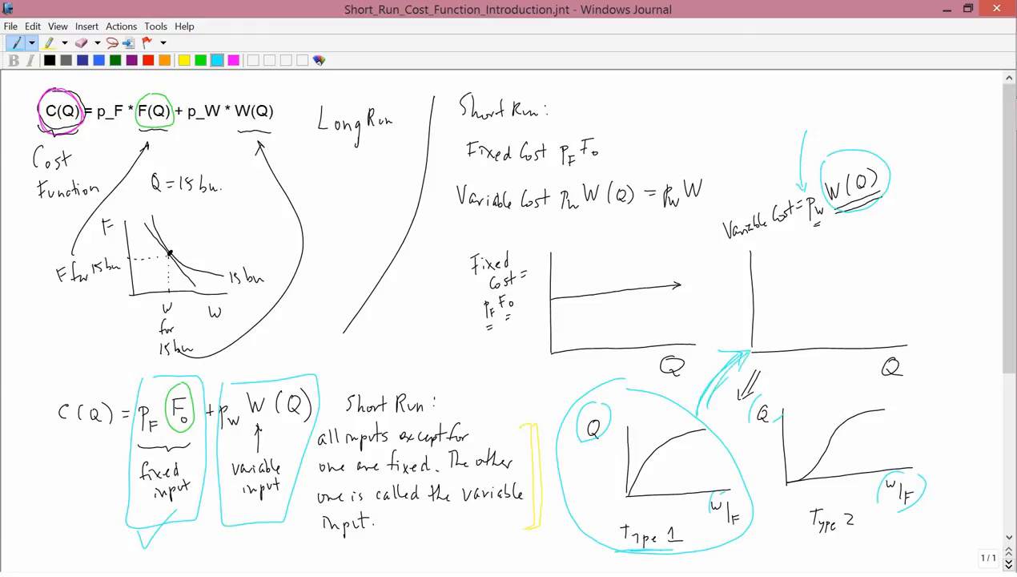